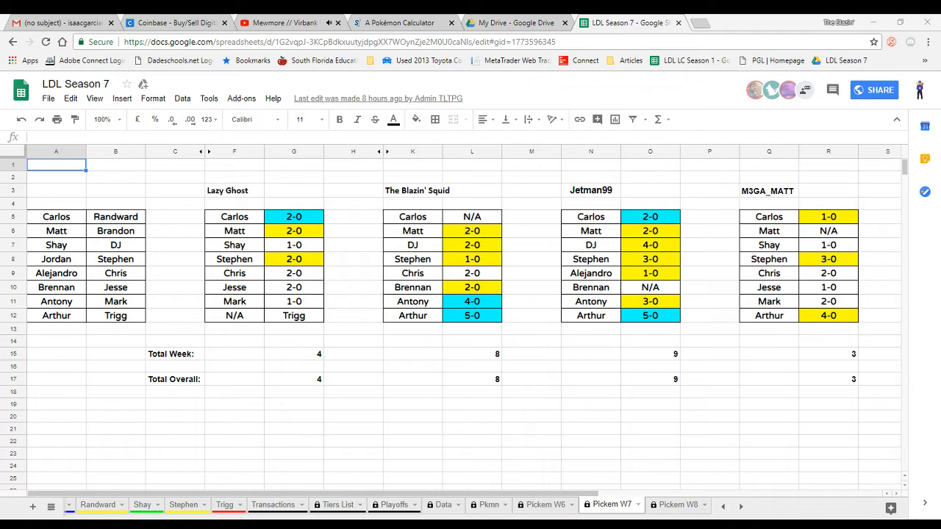
Switch from the Pkmn stats sheet to the Pickem W6 sheet with Arthur's and Squid's picks
{"action": "left_click", "coordinate": [488, 506]}
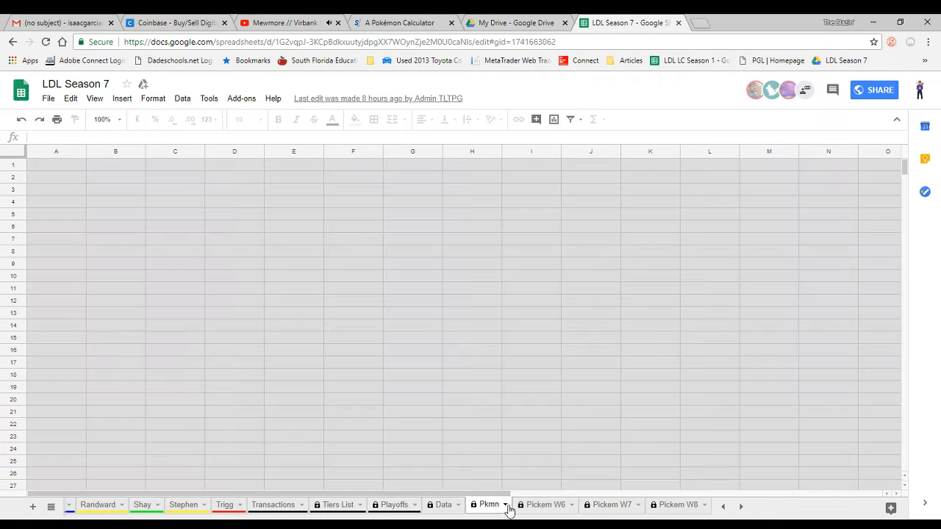
{"action": "left_click", "coordinate": [485, 505]}
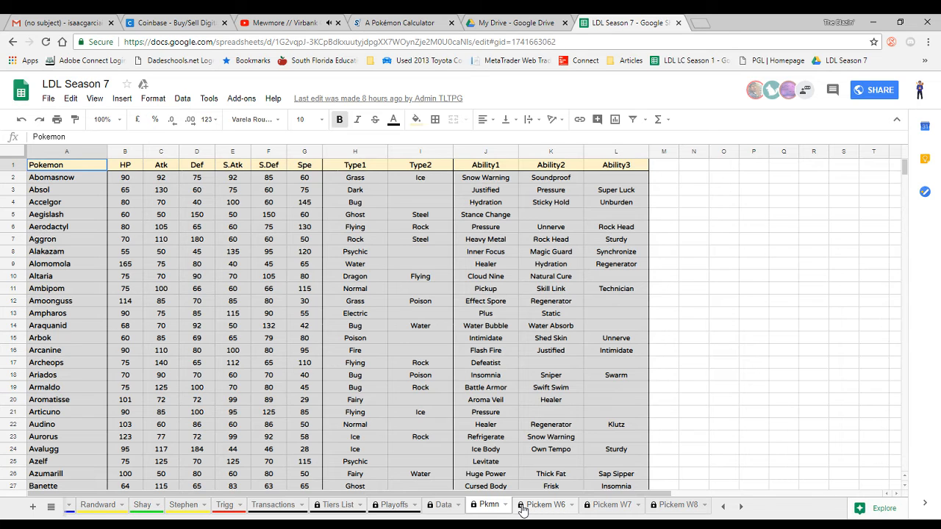
{"action": "left_click", "coordinate": [553, 506]}
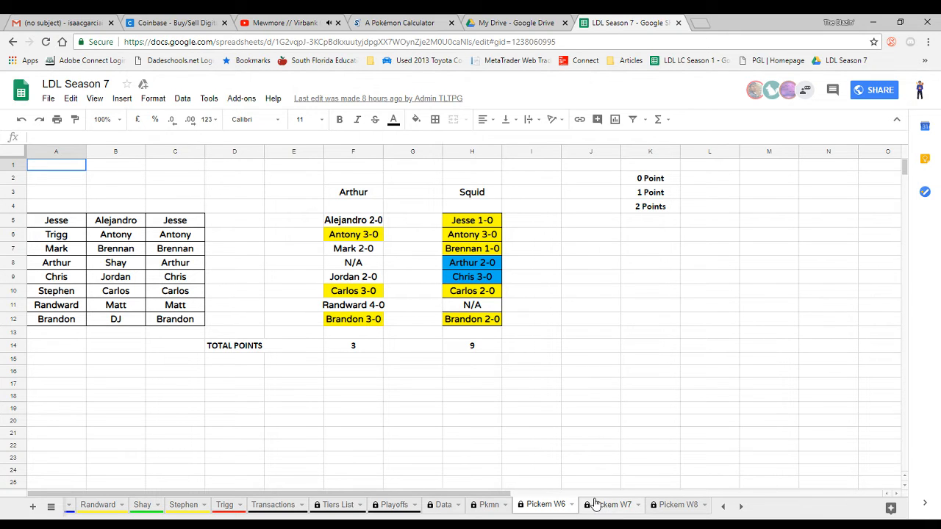
{"action": "mouse_move", "coordinate": [596, 516]}
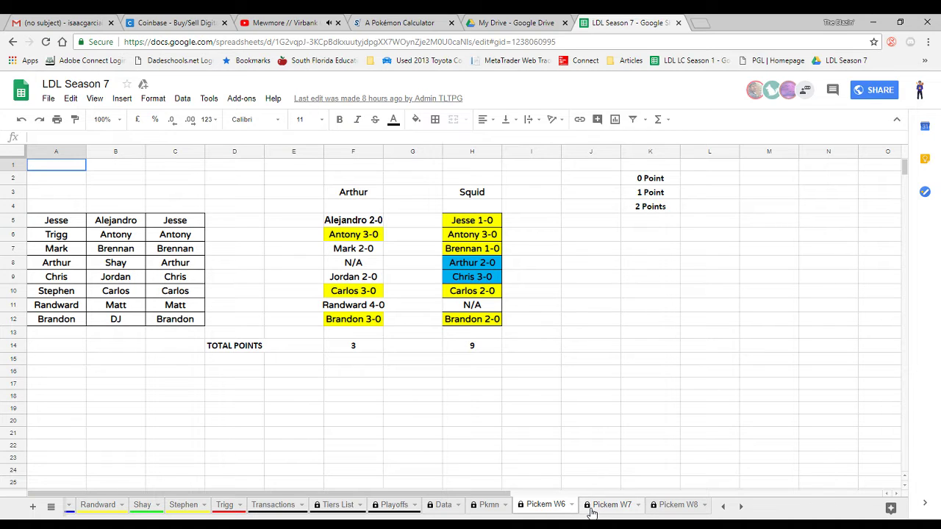
Bring up the Pickem W7 sheet with every player's Week 7 picks and totals
{"action": "left_click", "coordinate": [611, 504]}
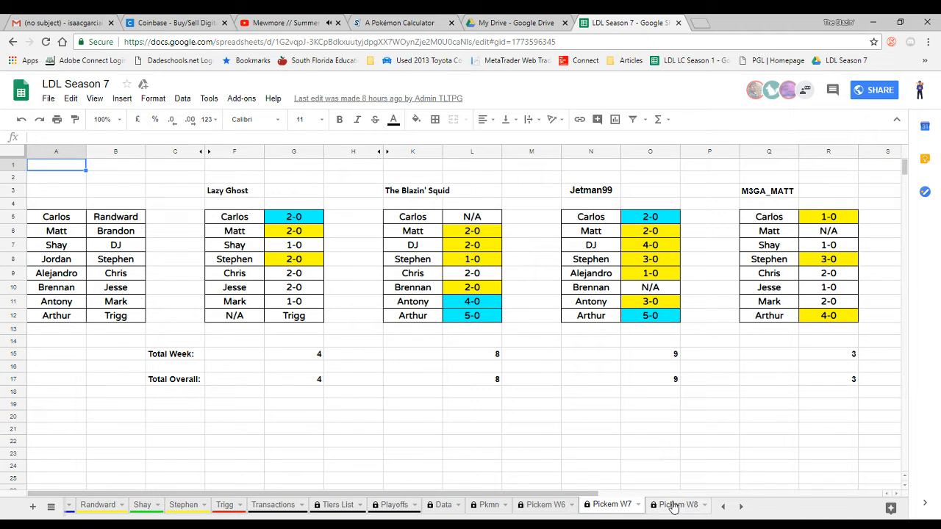
Bring up the Pickem W8 sheet listing the Week 8 matchups
{"action": "left_click", "coordinate": [678, 504]}
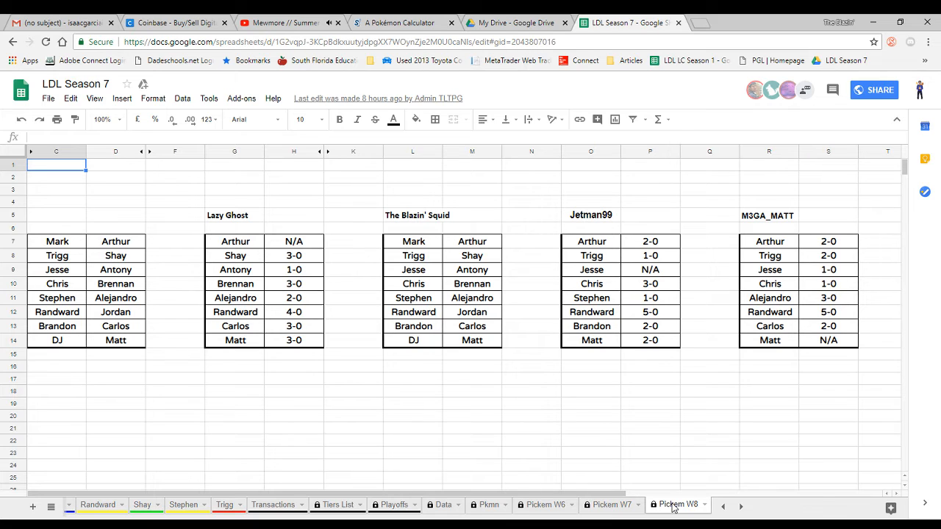
{"action": "mouse_move", "coordinate": [673, 403]}
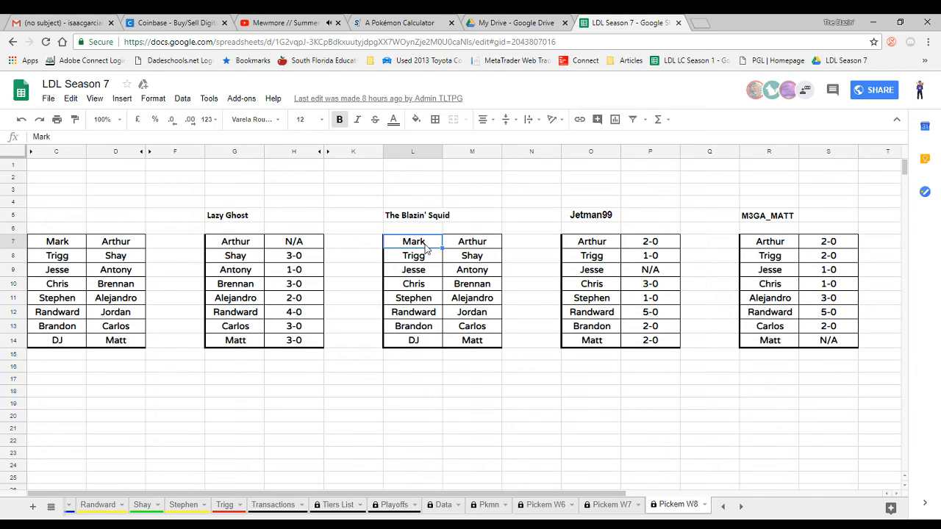
Enter Arthur as The Blazin' Squid's predicted winner of the first Week 8 match
{"action": "type", "text": "Arthur"}
{"action": "left_click", "coordinate": [472, 241]}
{"action": "type", "text": "3-0"}
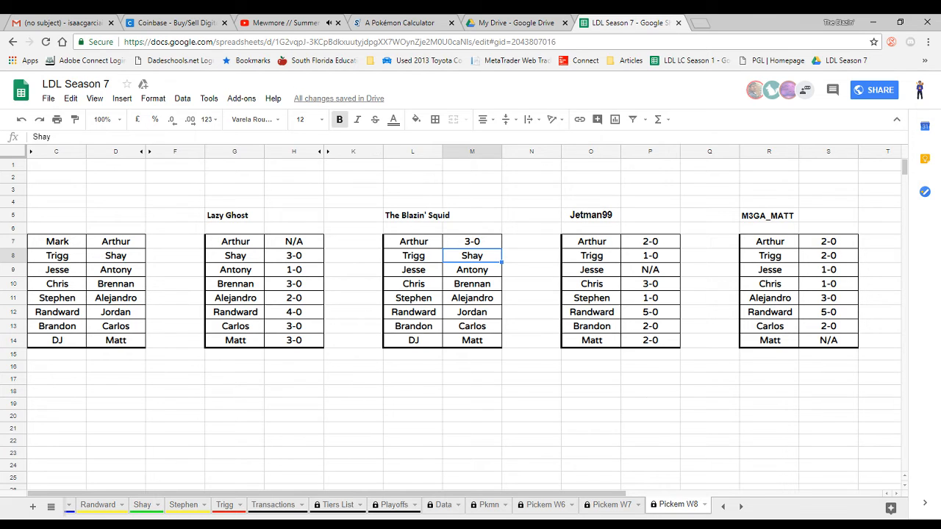
Check Trigg's and Alejandro's team sheets for their Week 8 matchups
{"action": "left_click", "coordinate": [224, 505]}
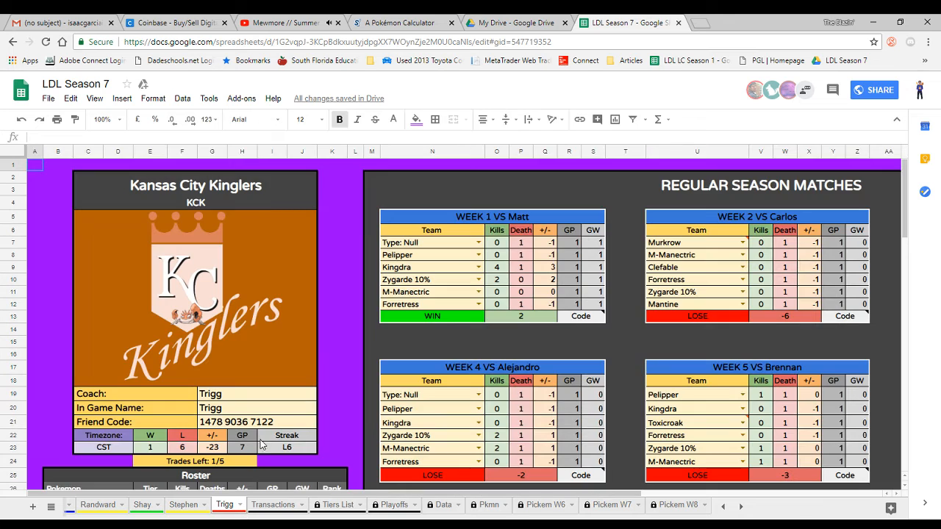
{"action": "scroll", "scroll_direction": "down", "scroll_amount": 3}
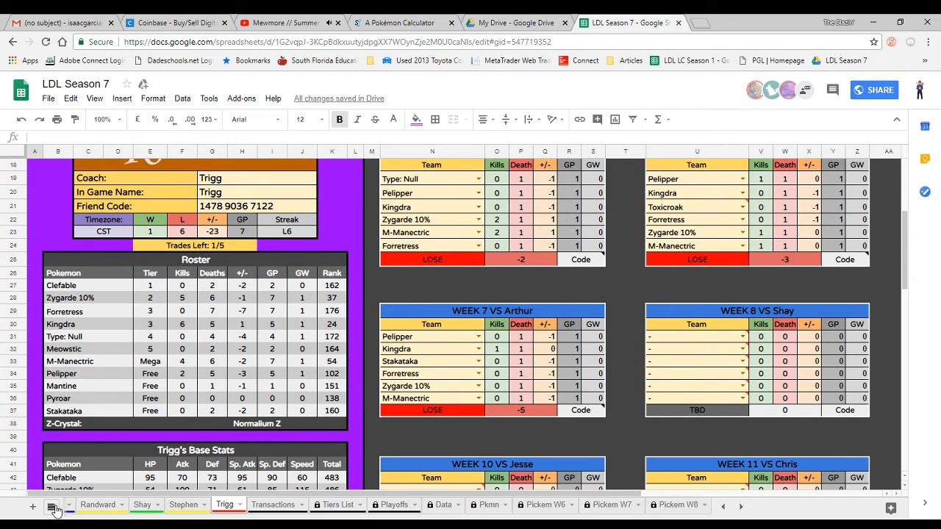
{"action": "left_click", "coordinate": [51, 505]}
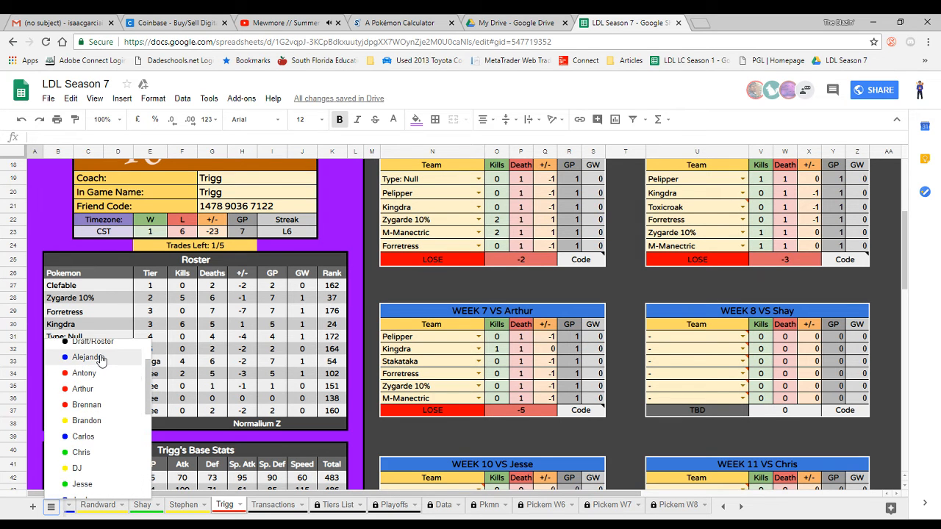
{"action": "left_click", "coordinate": [85, 357]}
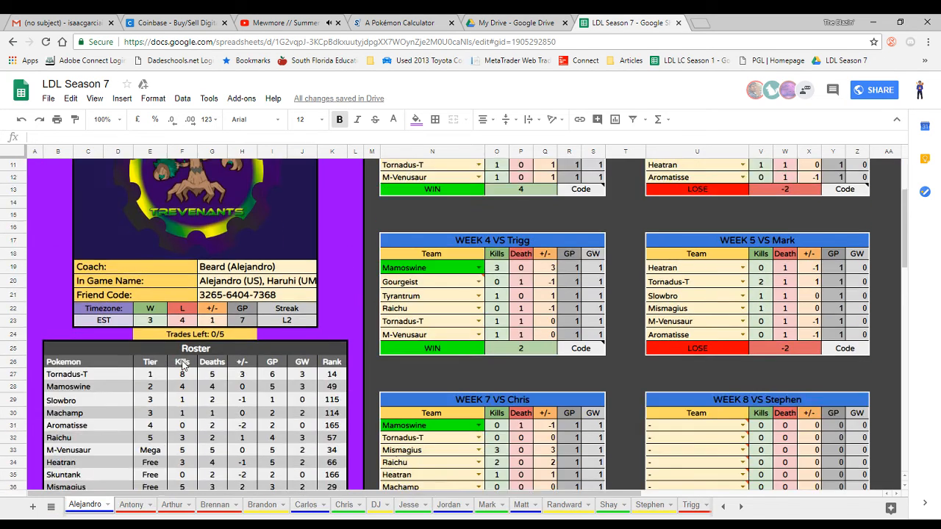
{"action": "scroll", "scroll_direction": "down", "scroll_amount": 3}
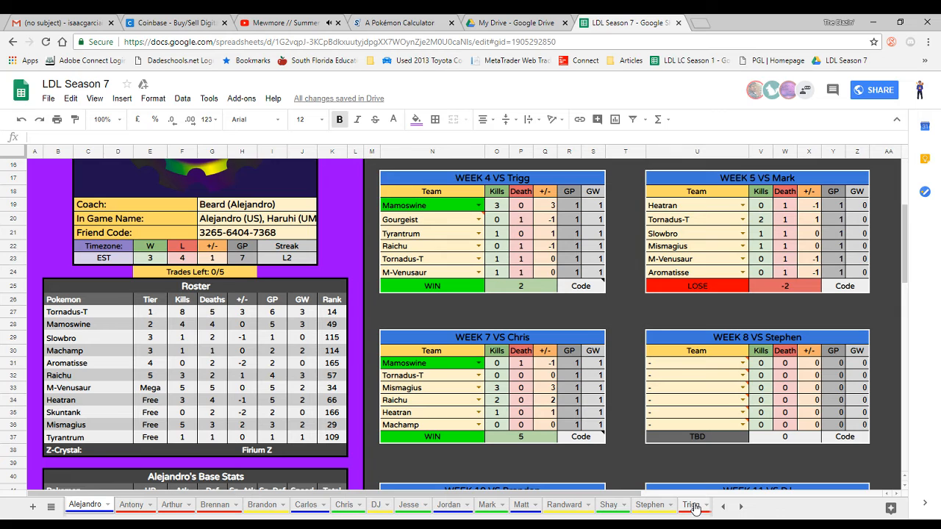
{"action": "left_click", "coordinate": [691, 506]}
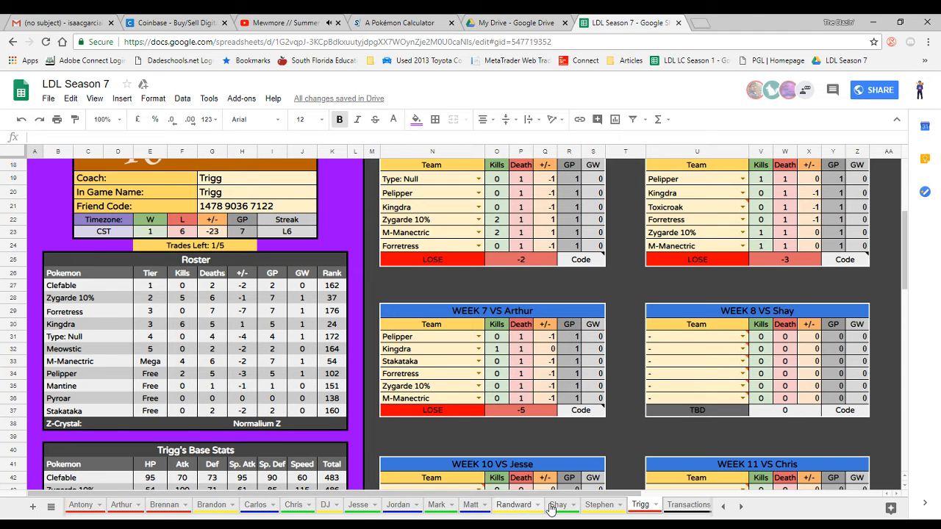
Compare Shay's and Trigg's team sheets for the Week 8 match, ending on Trigg's
{"action": "left_click", "coordinate": [559, 506]}
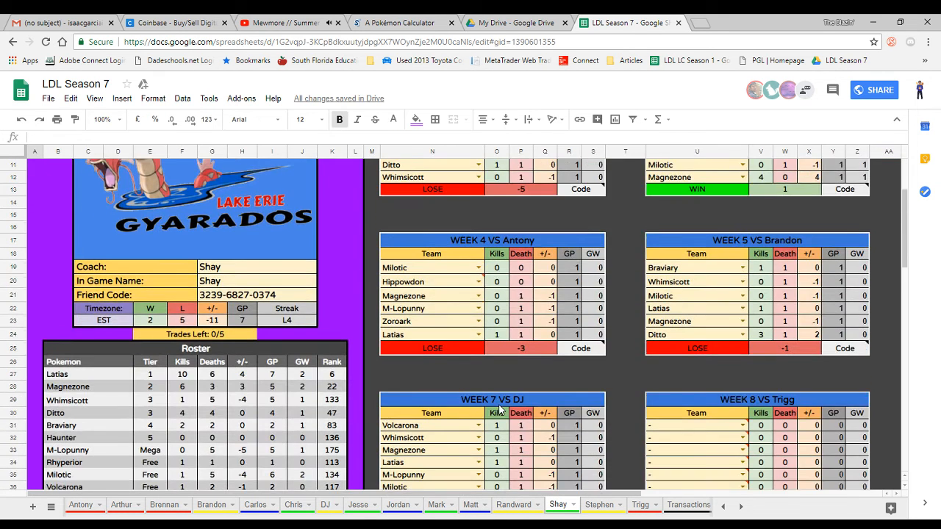
{"action": "scroll", "scroll_direction": "down", "scroll_amount": 3}
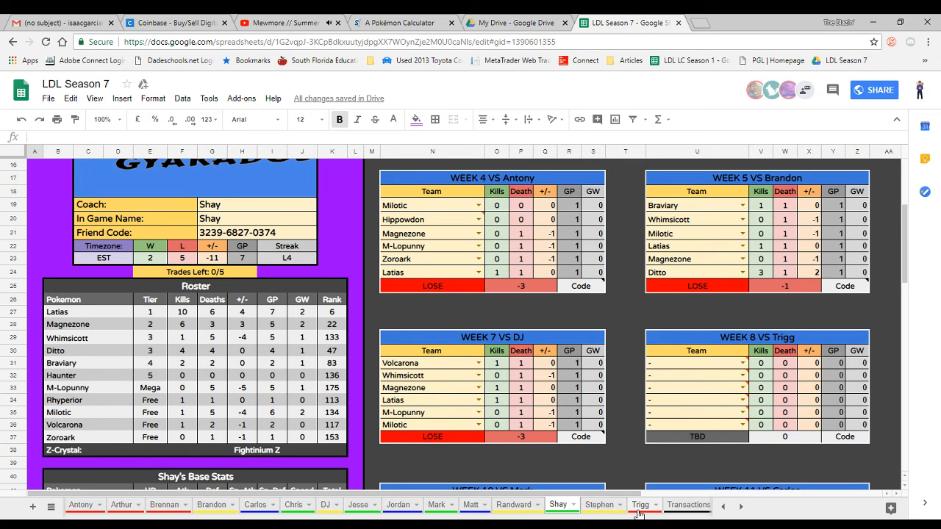
{"action": "left_click", "coordinate": [638, 505]}
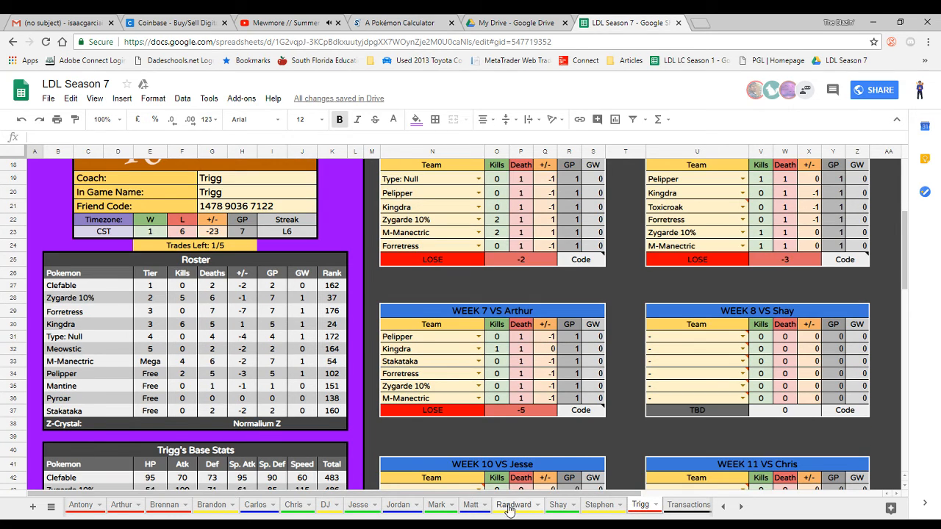
{"action": "left_click", "coordinate": [556, 505]}
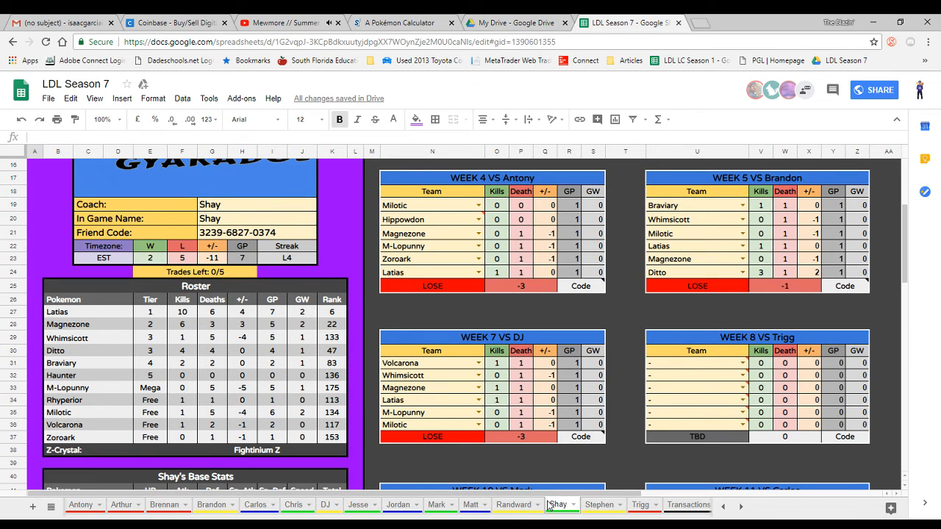
{"action": "left_click", "coordinate": [639, 505]}
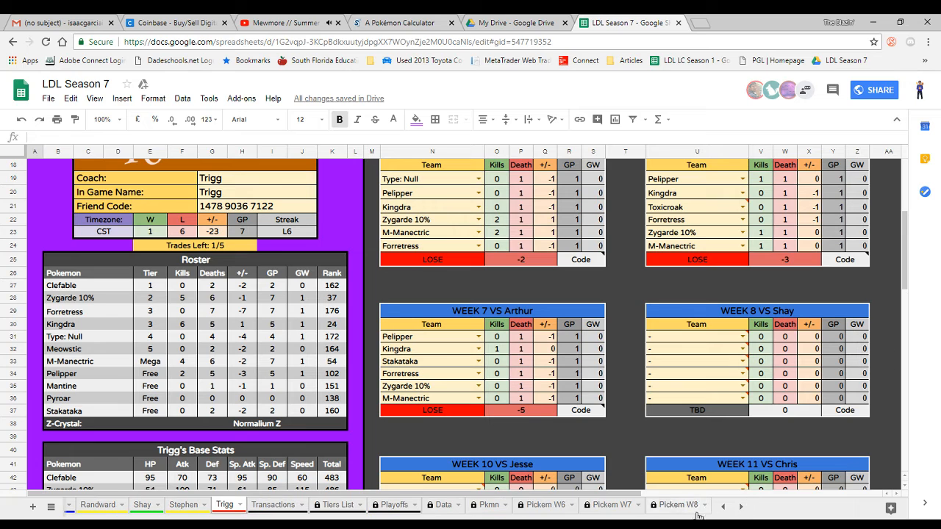
Record Trigg 2-0 and Antony over Jesse as The Blazin' Squid's next Week 8 picks
{"action": "left_click", "coordinate": [672, 506]}
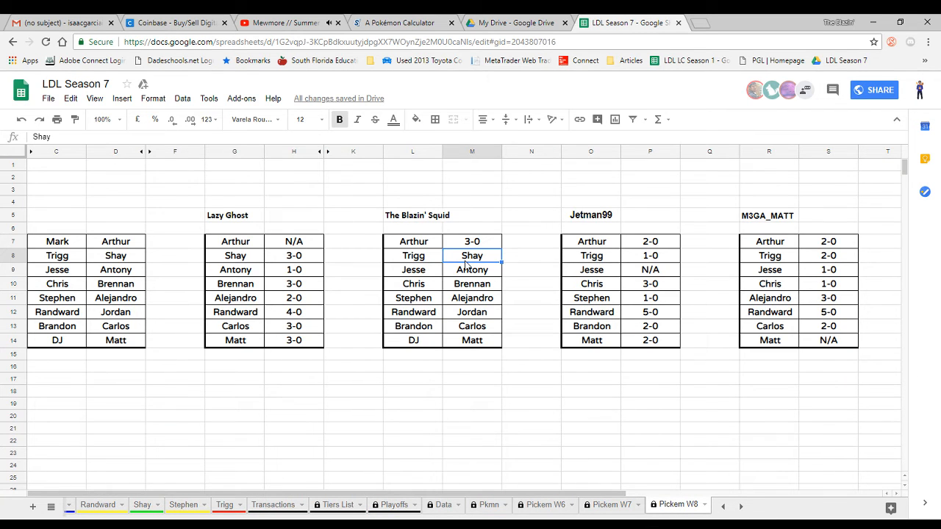
{"action": "type", "text": "2-0"}
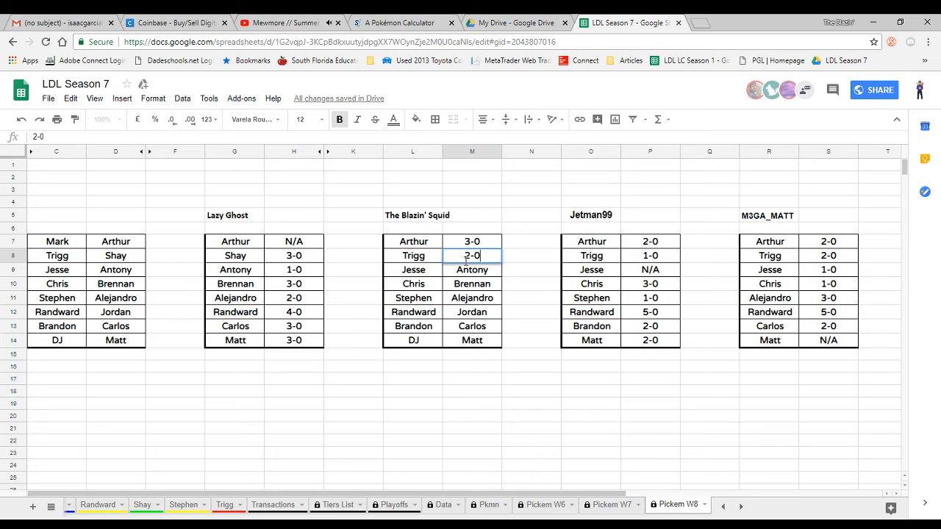
{"action": "left_click", "coordinate": [411, 270]}
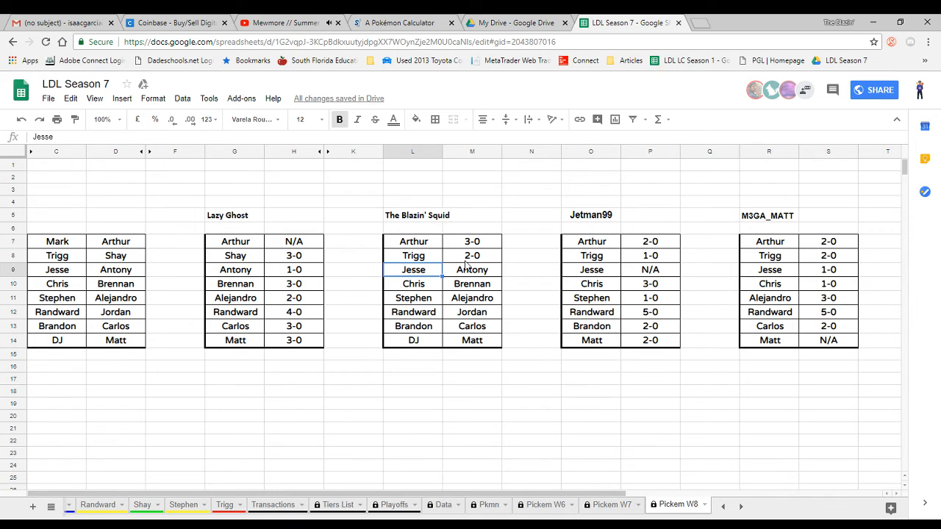
{"action": "type", "text": "Antony"}
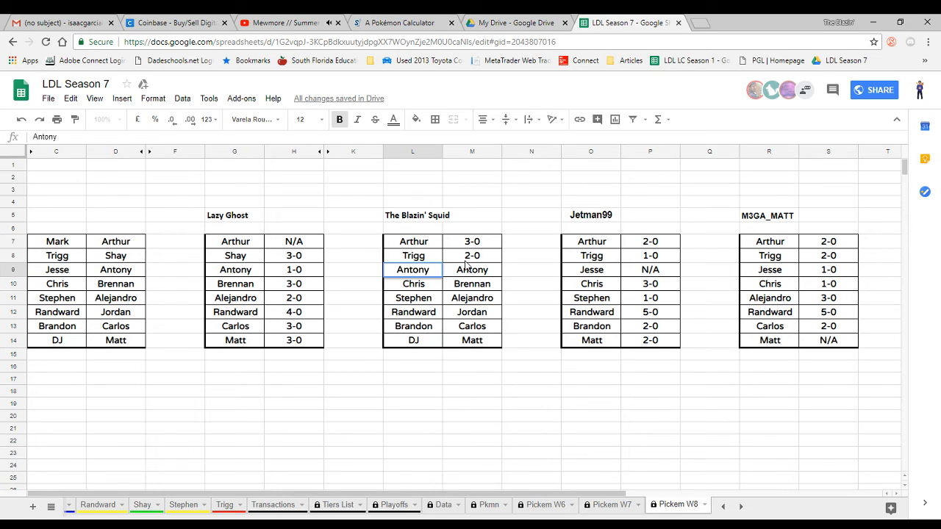
{"action": "left_click", "coordinate": [472, 270]}
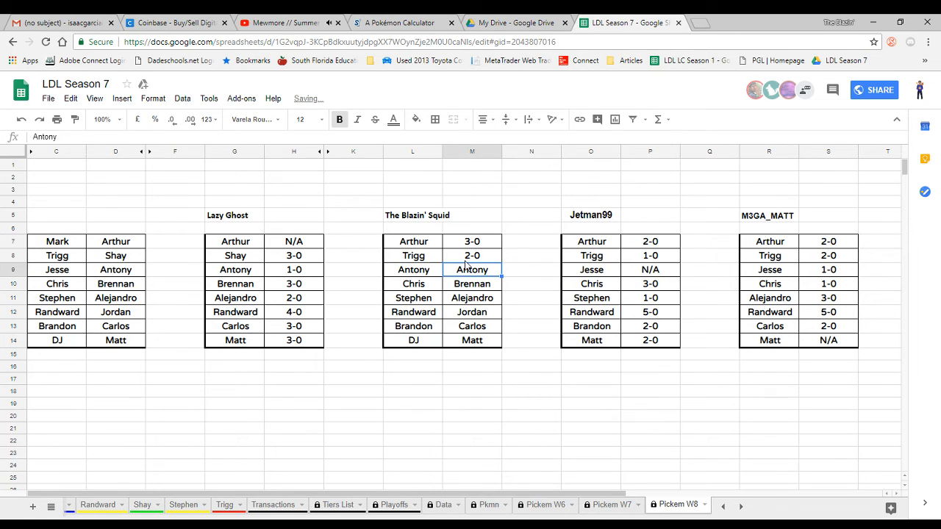
{"action": "left_click", "coordinate": [472, 283]}
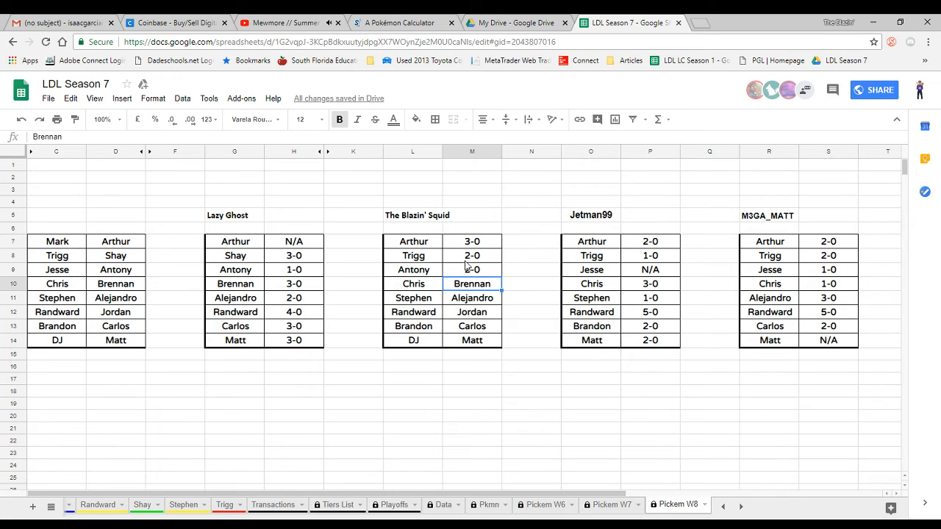
Replace Chris with Brennan as predicted winner and move to Stephen's score cell
{"action": "left_click", "coordinate": [411, 282]}
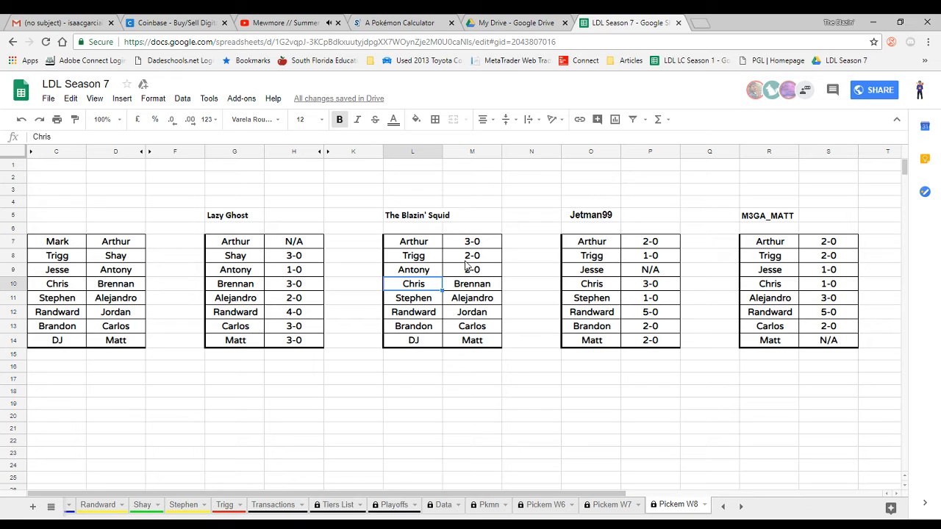
{"action": "type", "text": "Brennan"}
{"action": "left_click", "coordinate": [472, 284]}
{"action": "type", "text": "4-0"}
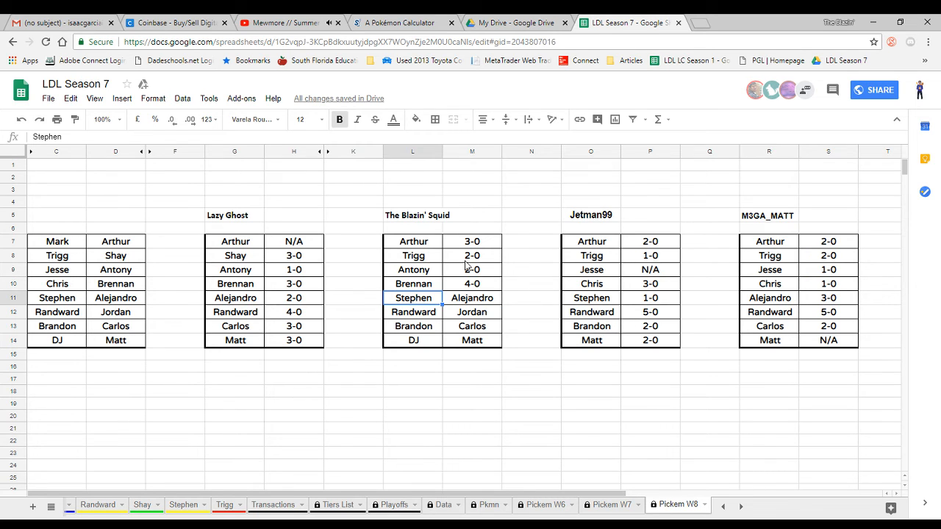
{"action": "left_click", "coordinate": [472, 297]}
{"action": "type", "text": "2-0"}
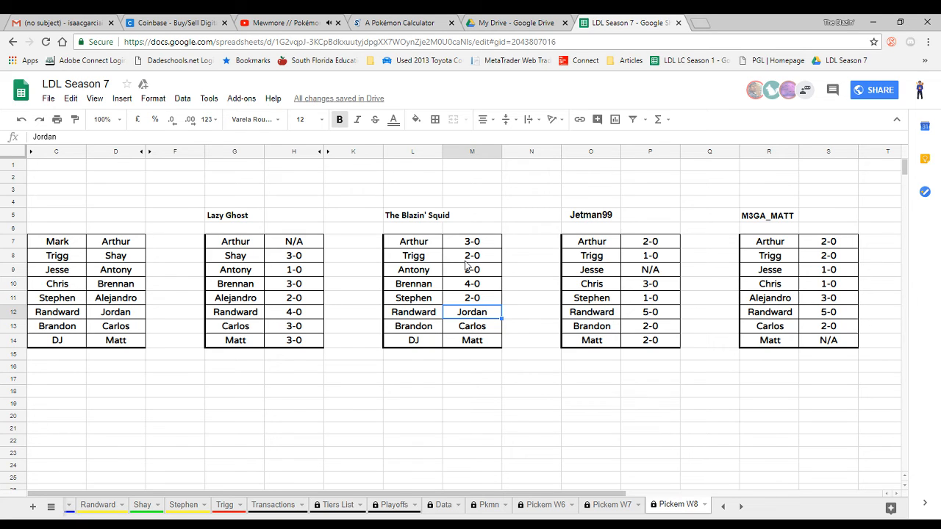
Mark Randward's match N/A and record Carlos winning 2-0 over Brandon
{"action": "type", "text": "N/A"}
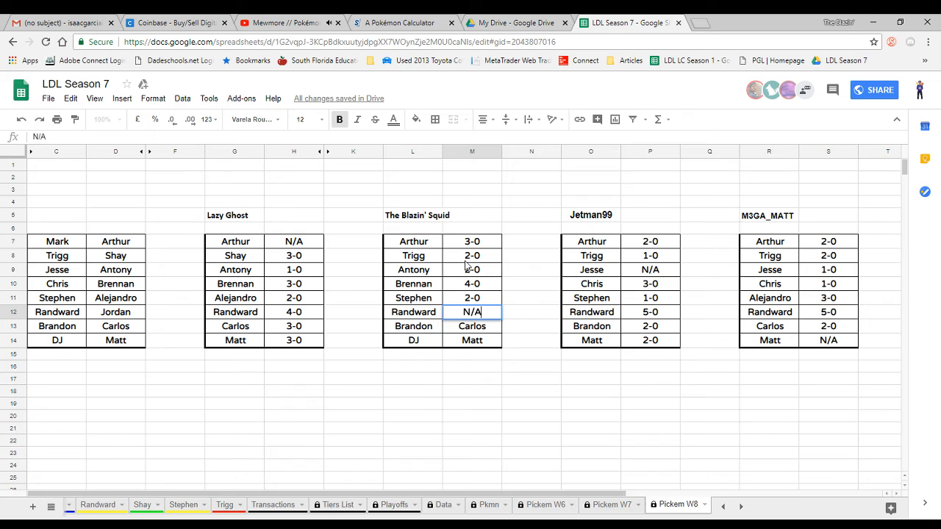
{"action": "left_click", "coordinate": [472, 326]}
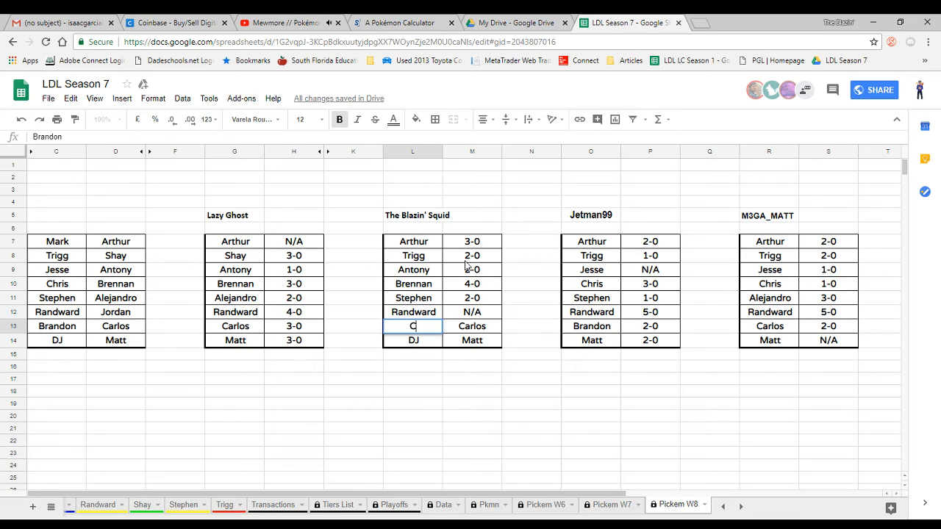
{"action": "type", "text": "Carlos"}
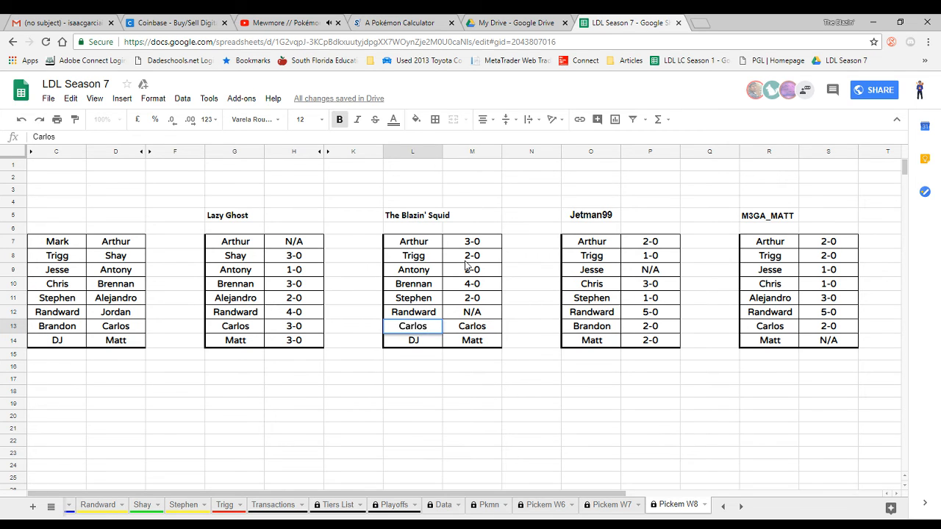
{"action": "left_click", "coordinate": [471, 326]}
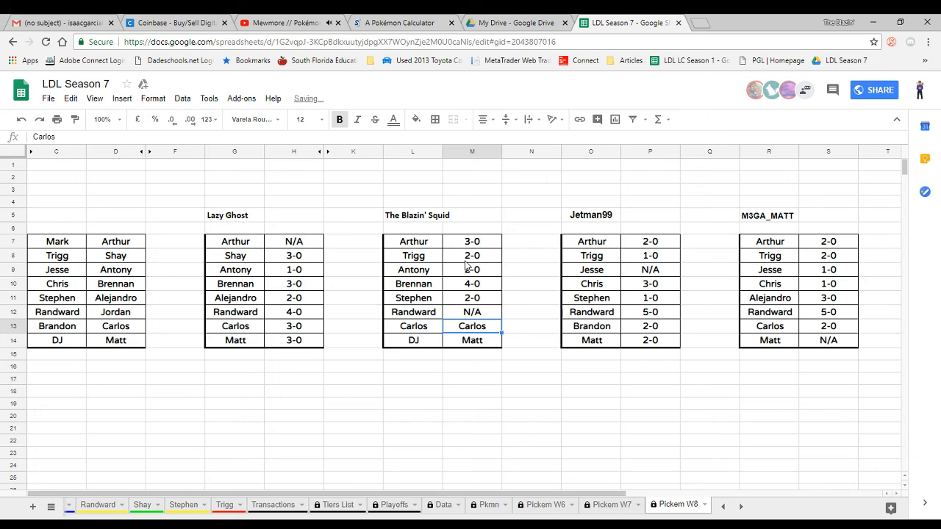
{"action": "type", "text": "2-0"}
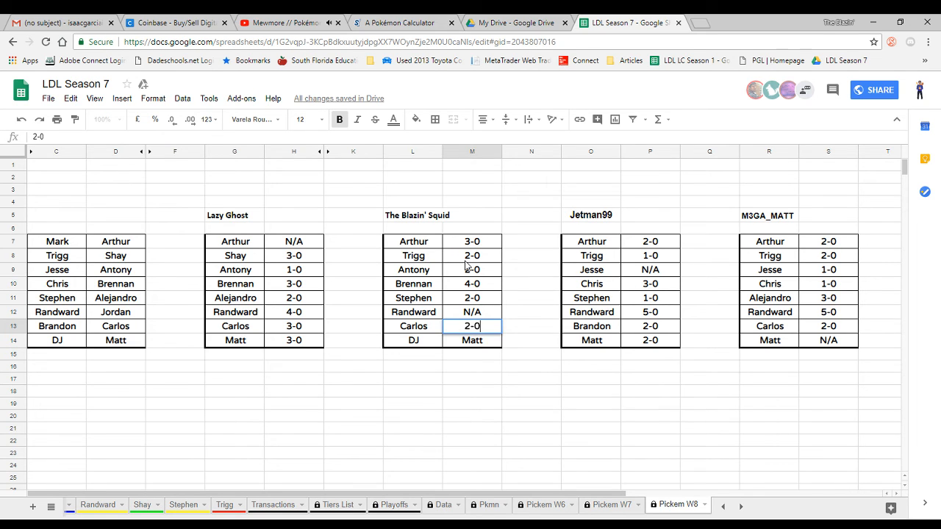
{"action": "left_click", "coordinate": [472, 341]}
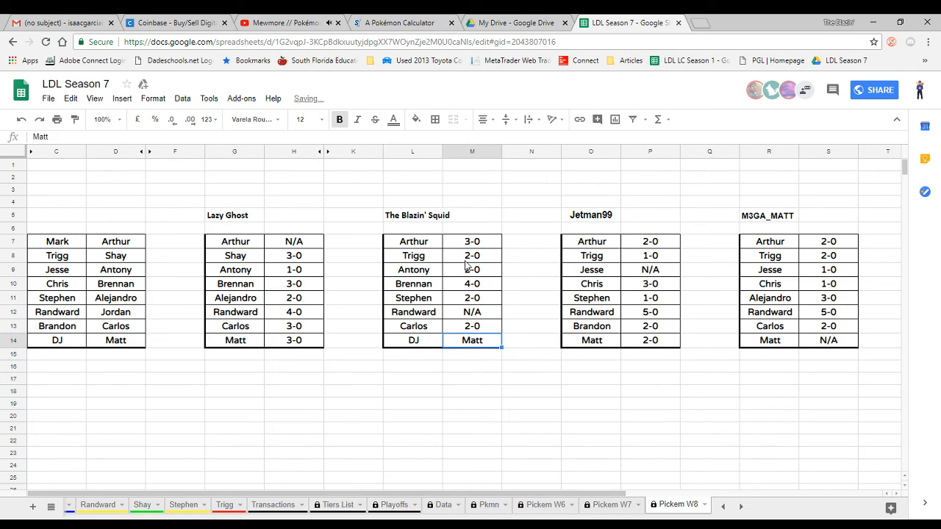
{"action": "left_click", "coordinate": [411, 342]}
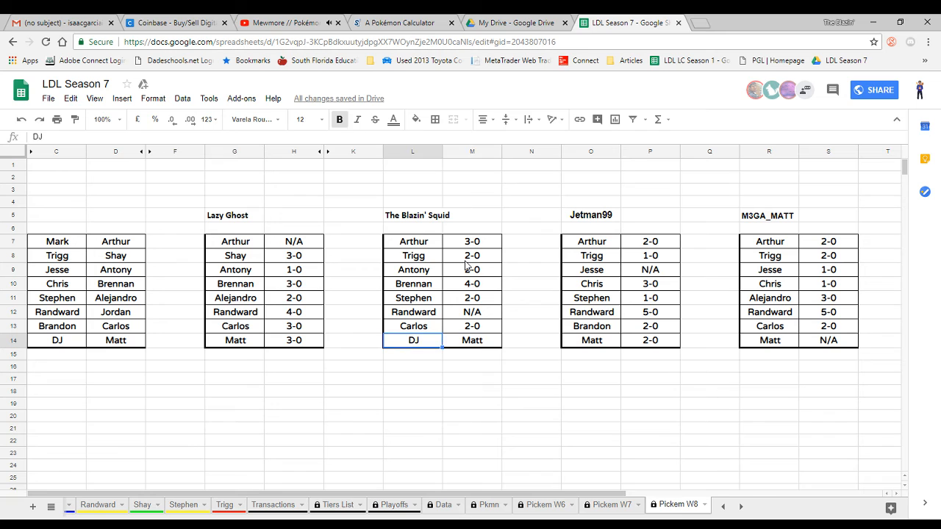
Record DJ beating Matt 1-0 as The Blazin' Squid's final Week 8 pick
{"action": "left_click", "coordinate": [471, 341]}
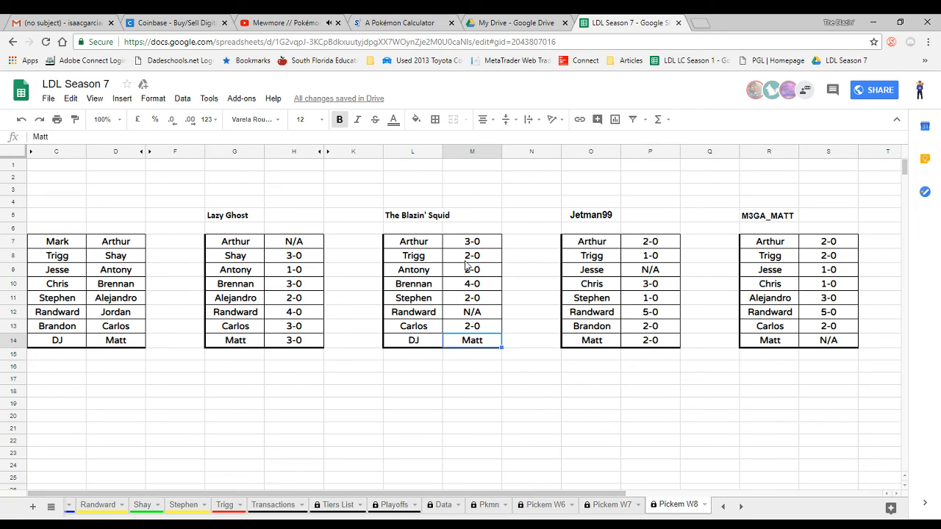
{"action": "left_click", "coordinate": [411, 341]}
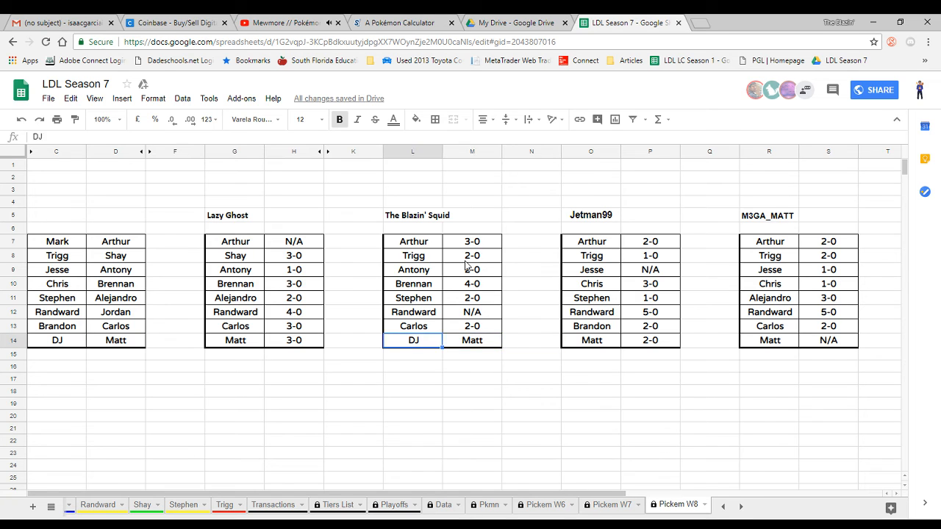
{"action": "left_click", "coordinate": [591, 341]}
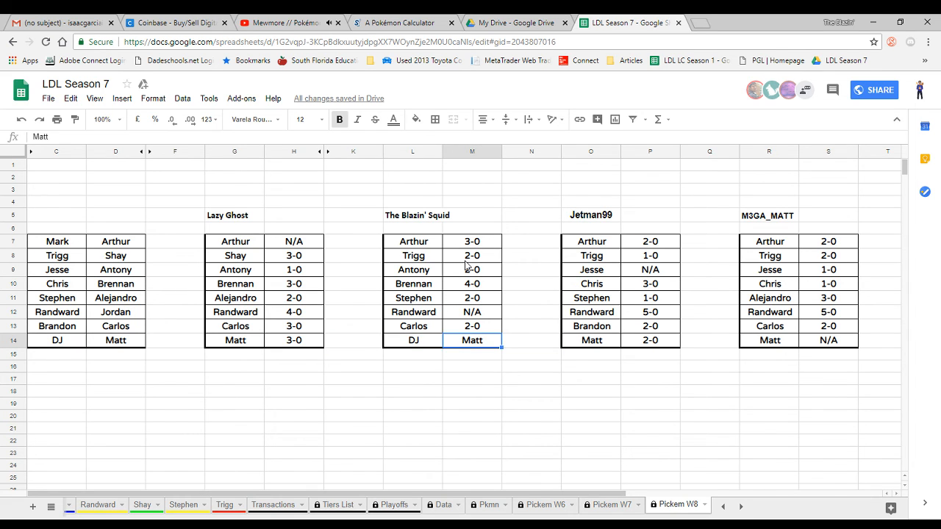
{"action": "left_click", "coordinate": [412, 341]}
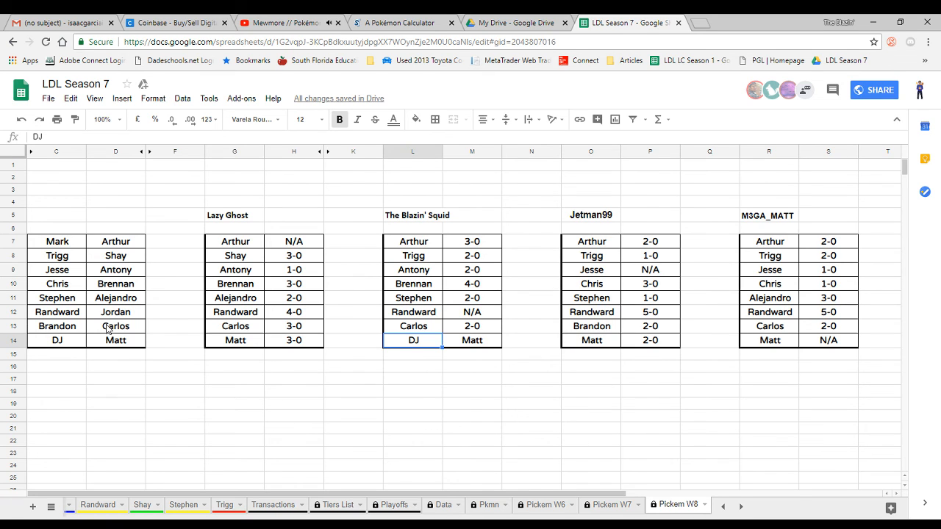
{"action": "mouse_move", "coordinate": [198, 354]}
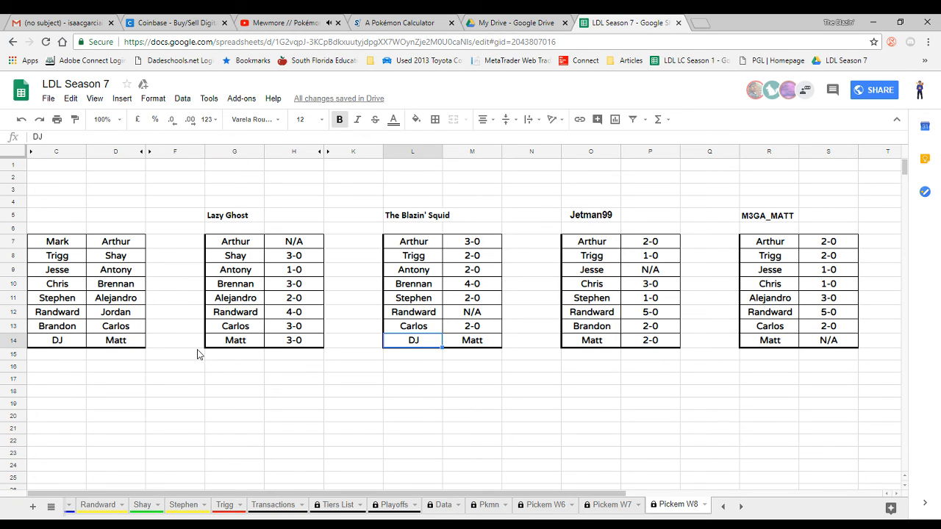
{"action": "left_click", "coordinate": [472, 339]}
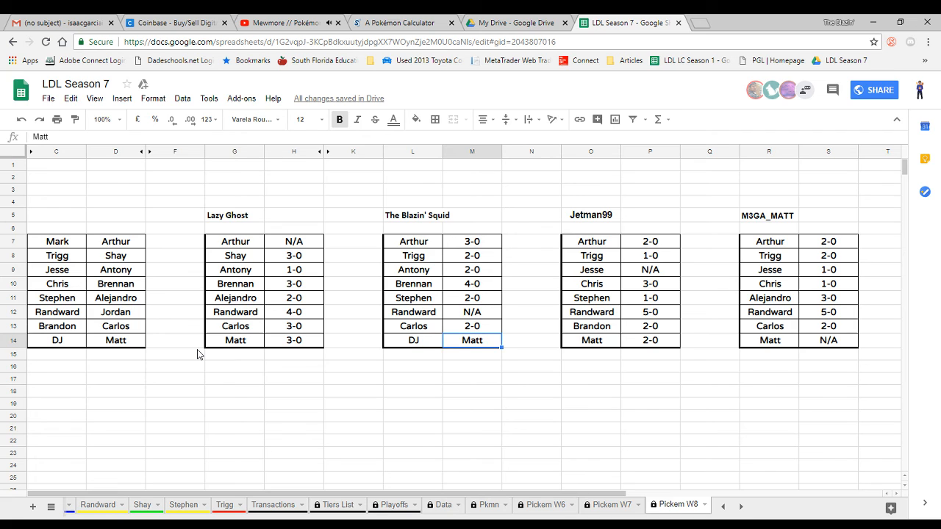
{"action": "type", "text": "1-0"}
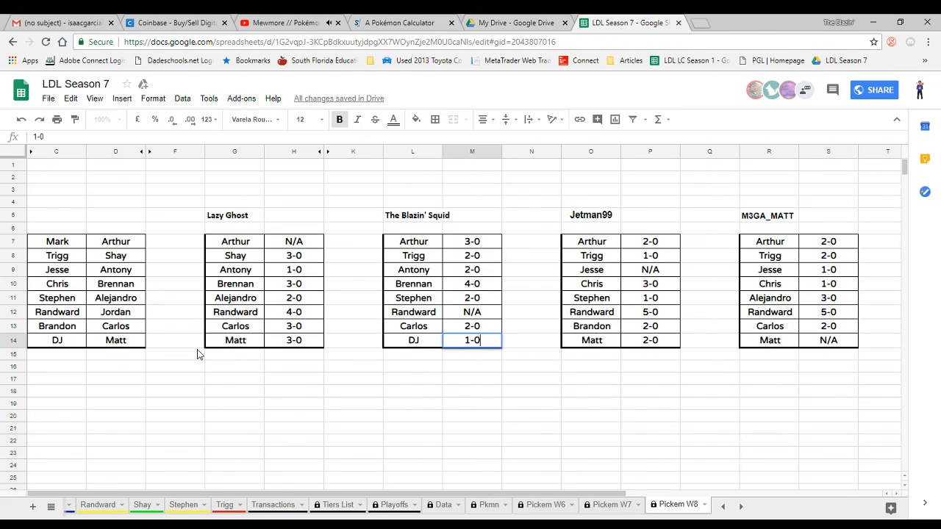